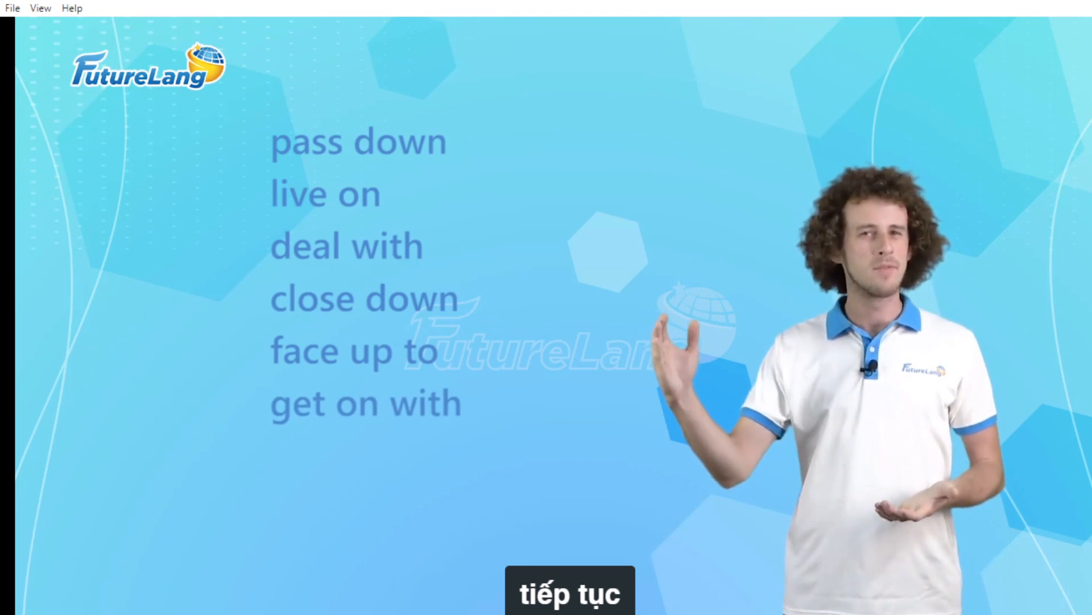
Keep the lesson playing until 'come back' and 'turn down' appear below 'get on with'.
left_click(569, 590)
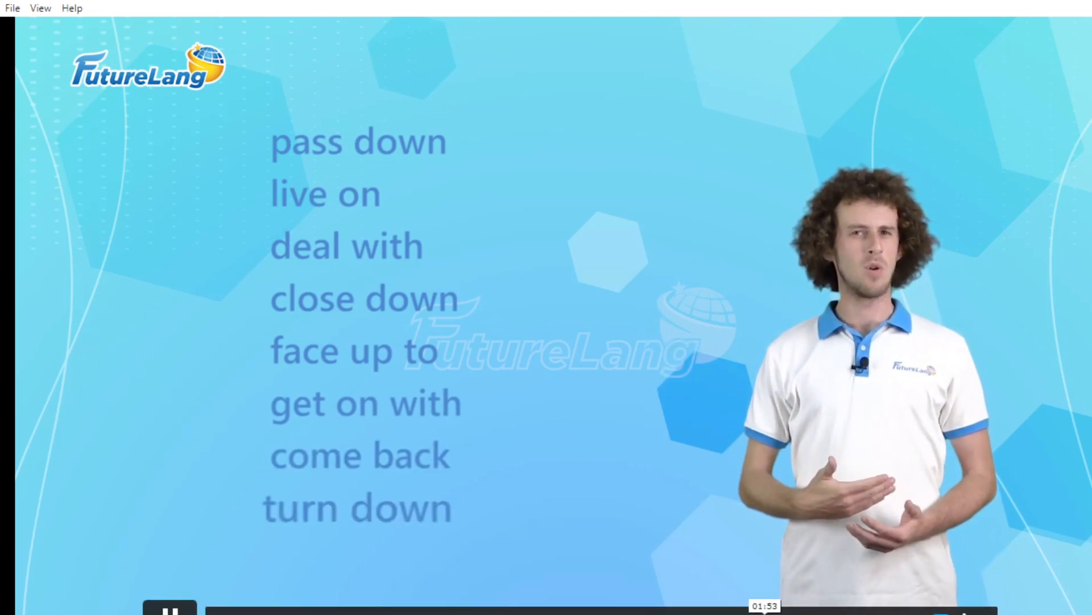